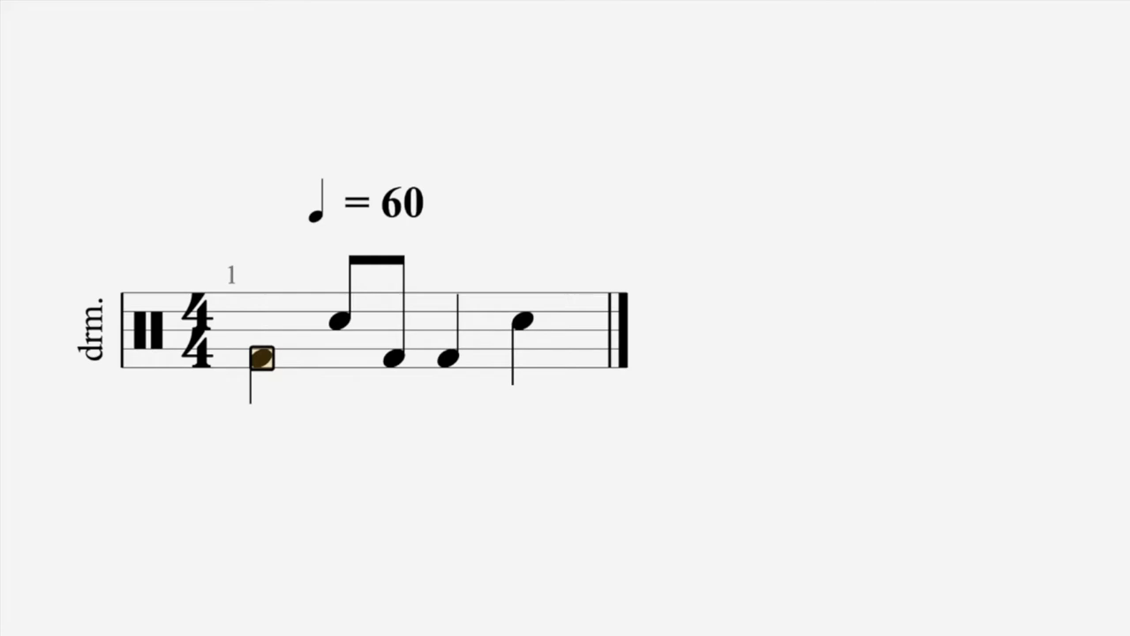
mouse_move(394, 528)
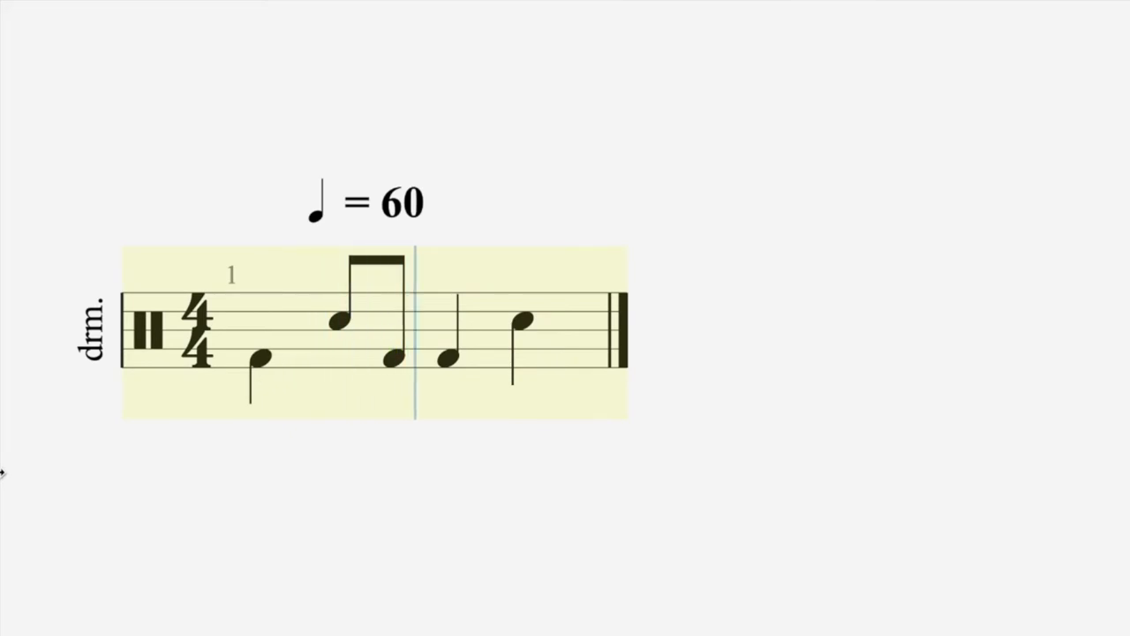
Place a snare drum note on beat 4 from the drum palette, giving snare on beats 2 and 4.
click(261, 357)
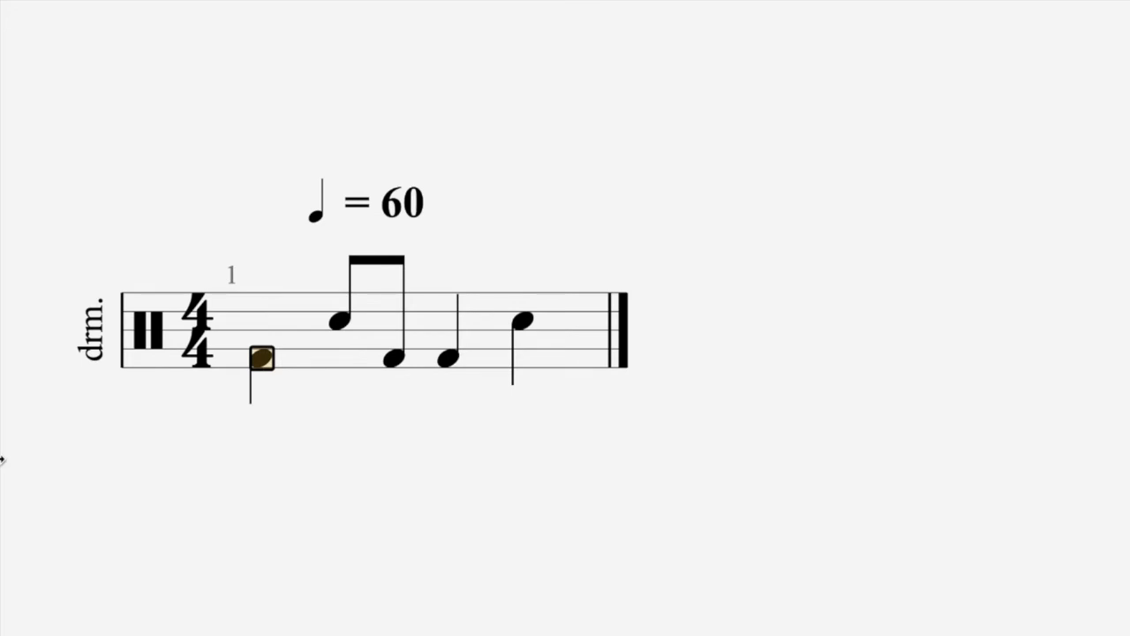
mouse_move(603, 75)
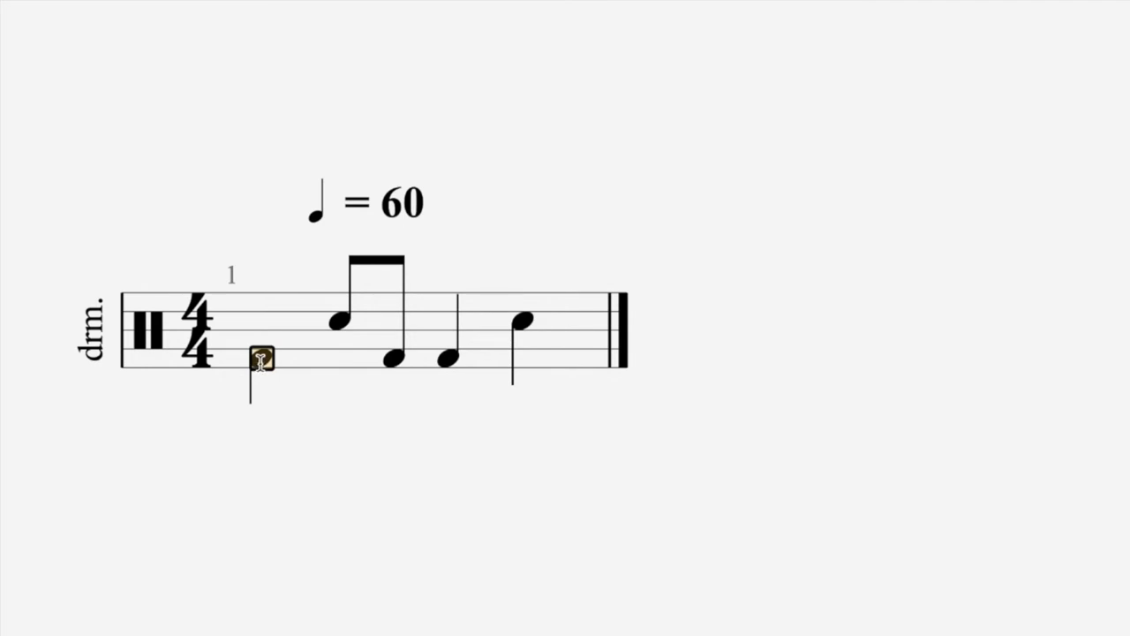
click(261, 357)
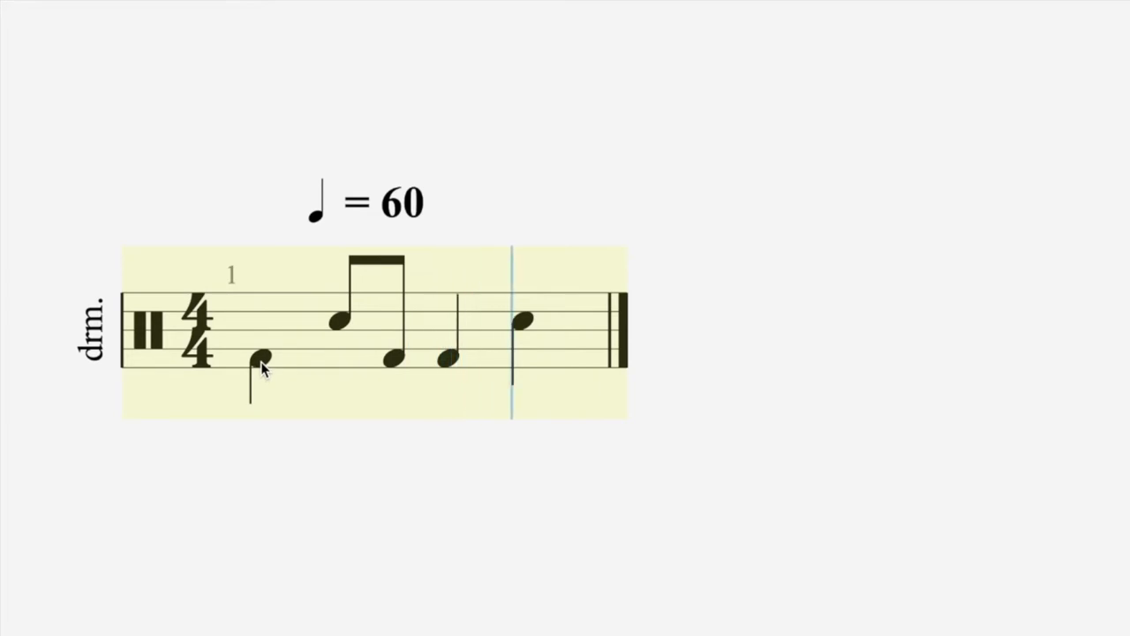
click(523, 356)
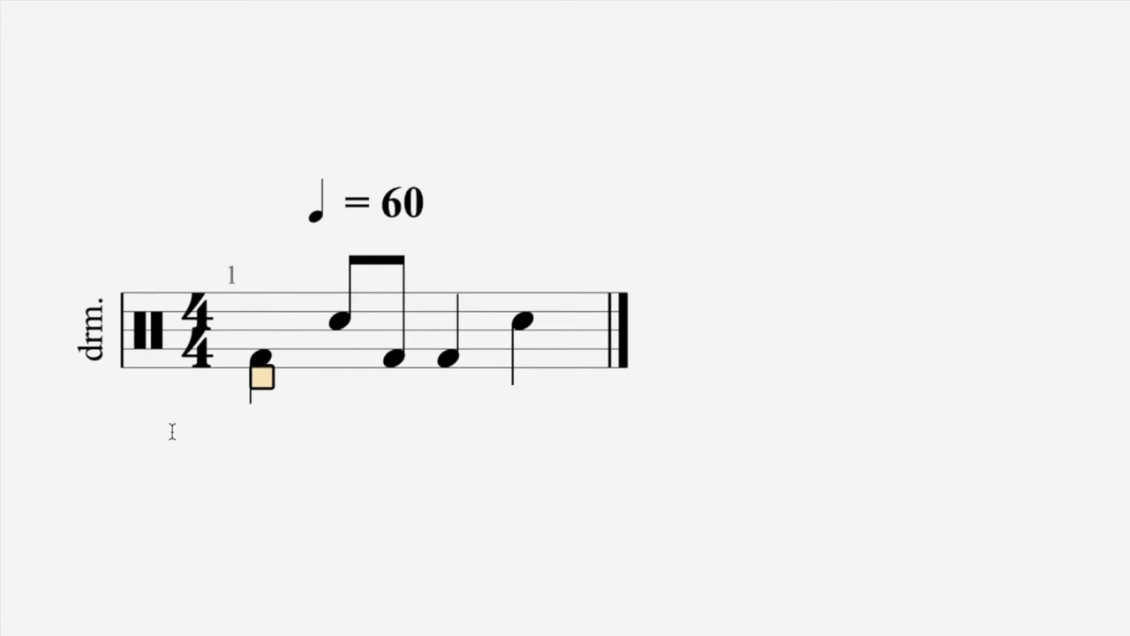
click(262, 360)
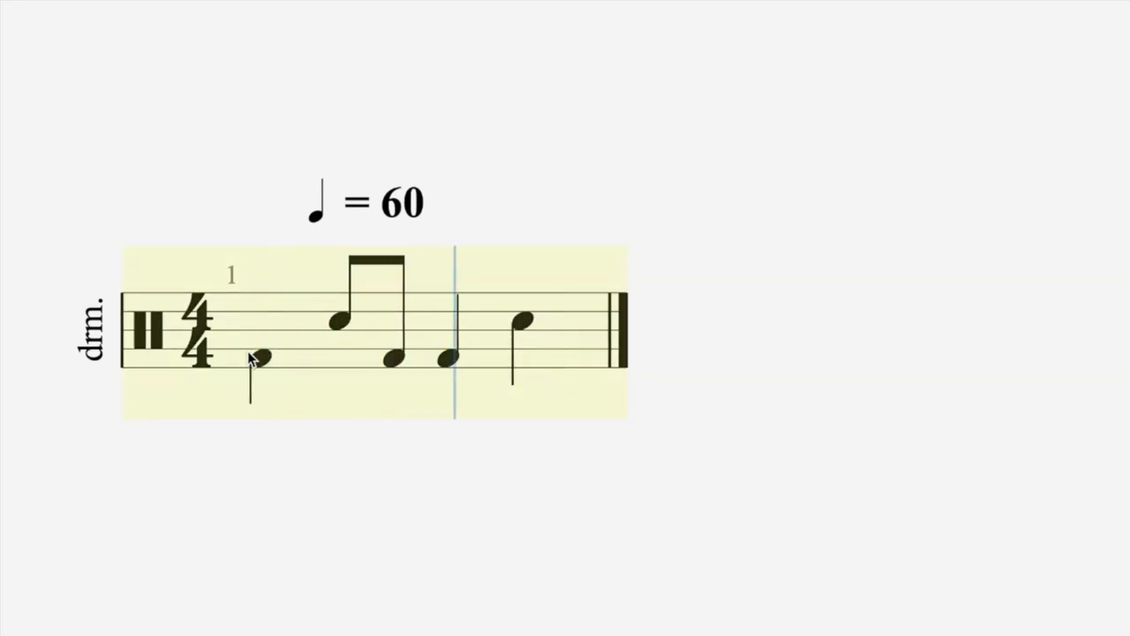
click(258, 357)
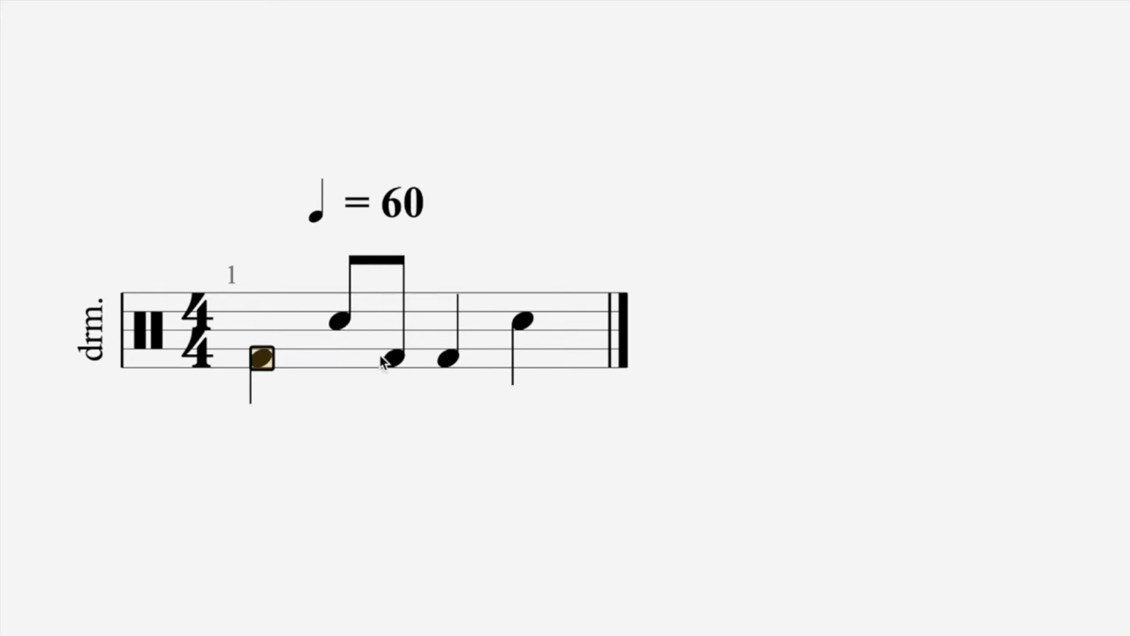
mouse_move(795, 380)
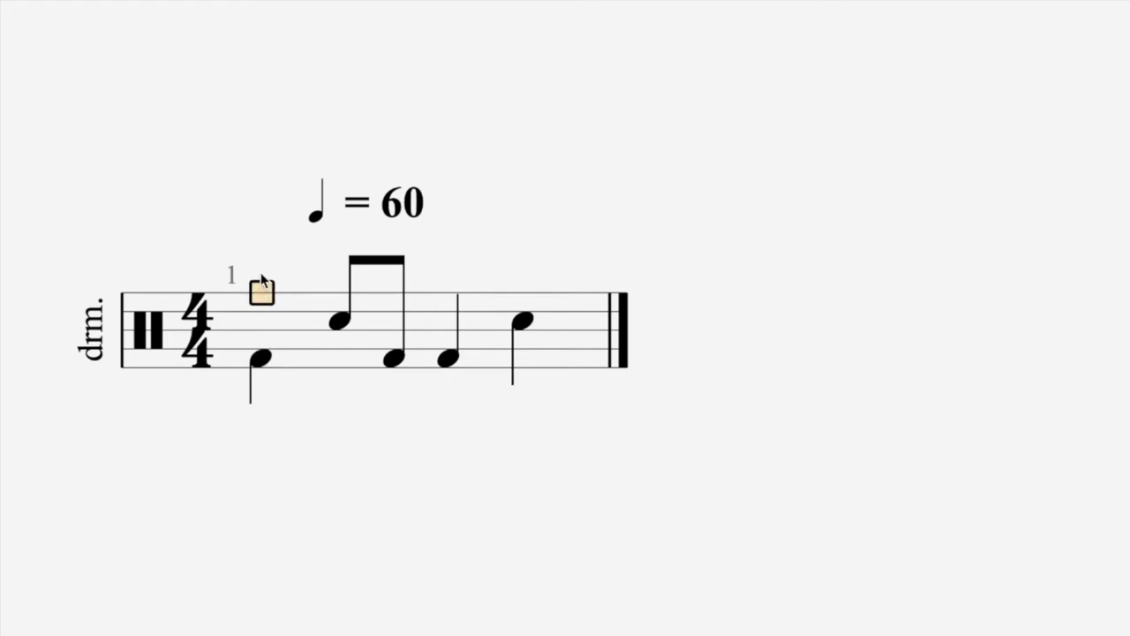
mouse_move(728, 403)
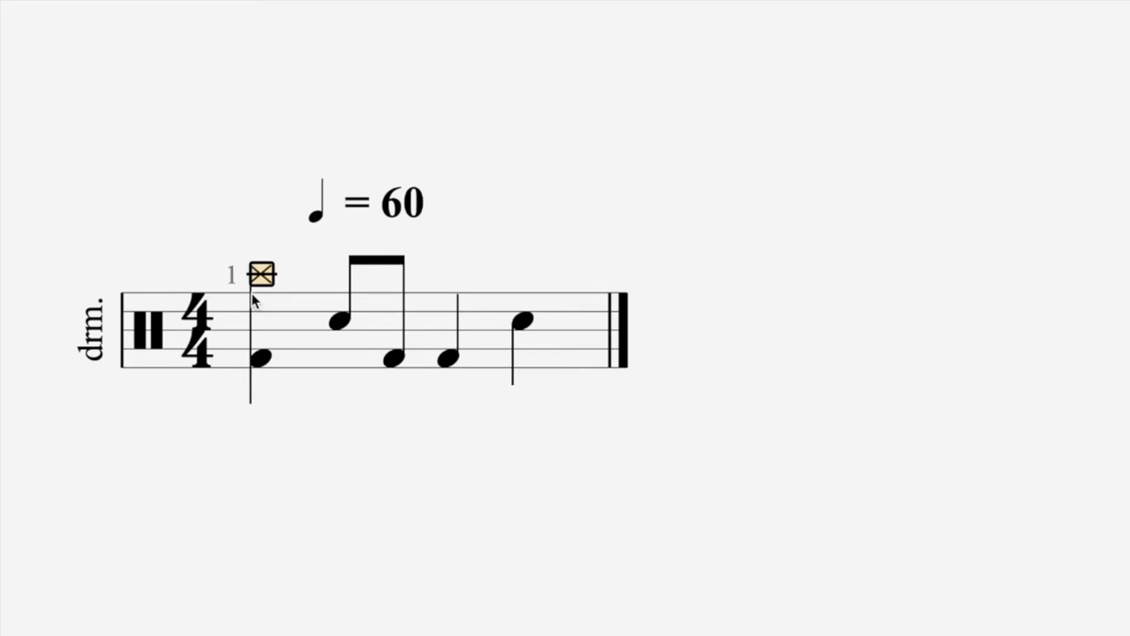
mouse_move(406, 369)
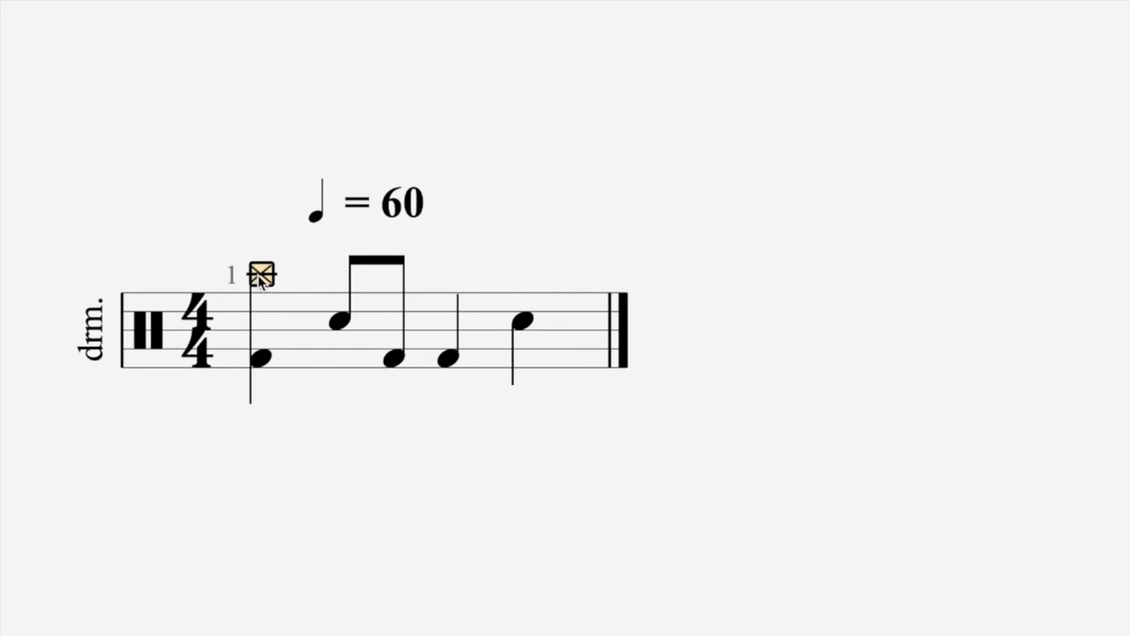
mouse_move(244, 269)
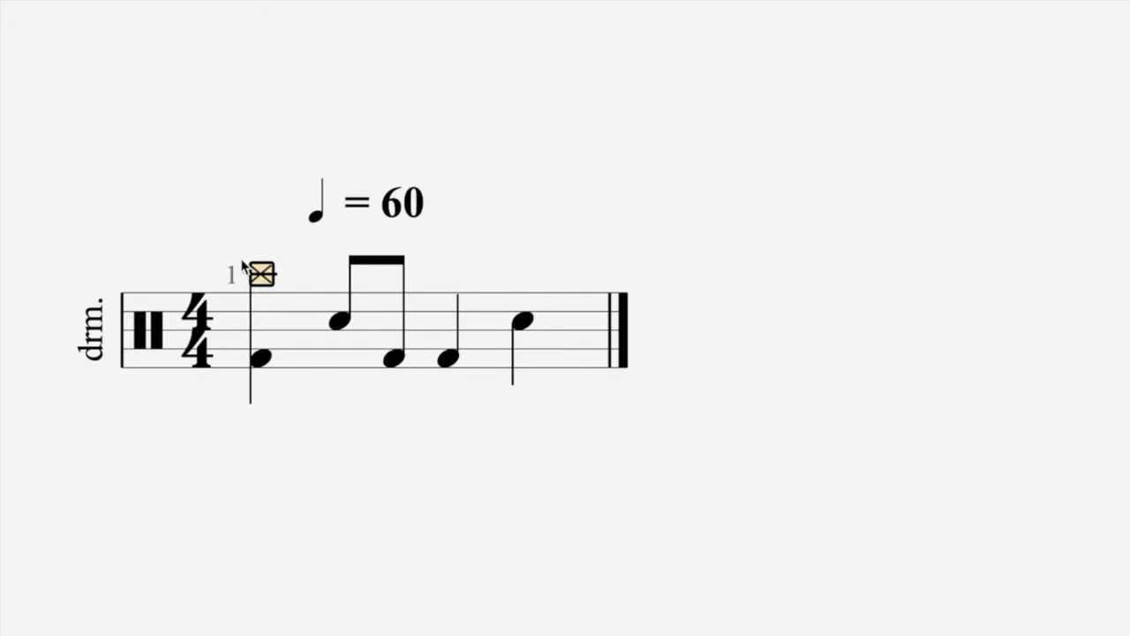
mouse_move(579, 399)
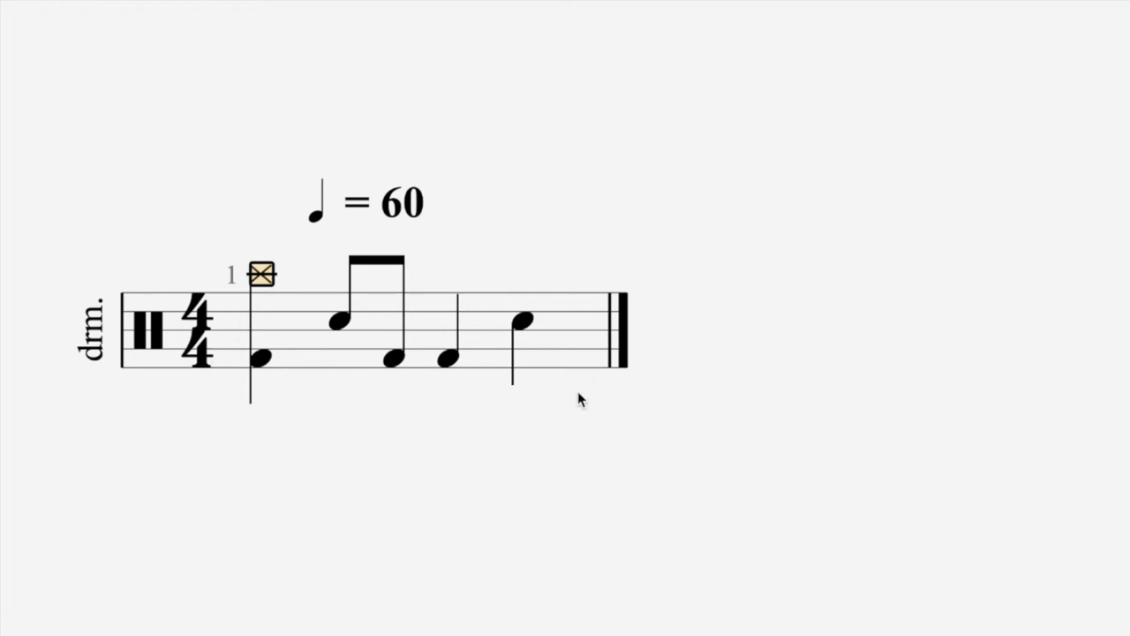
mouse_move(261, 282)
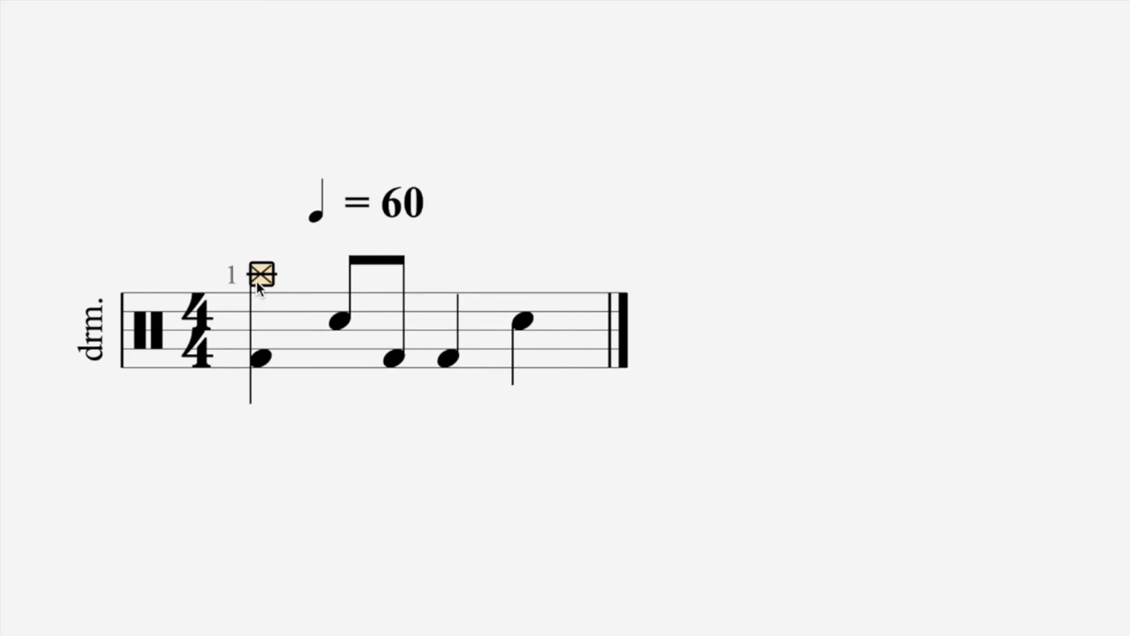
mouse_move(263, 279)
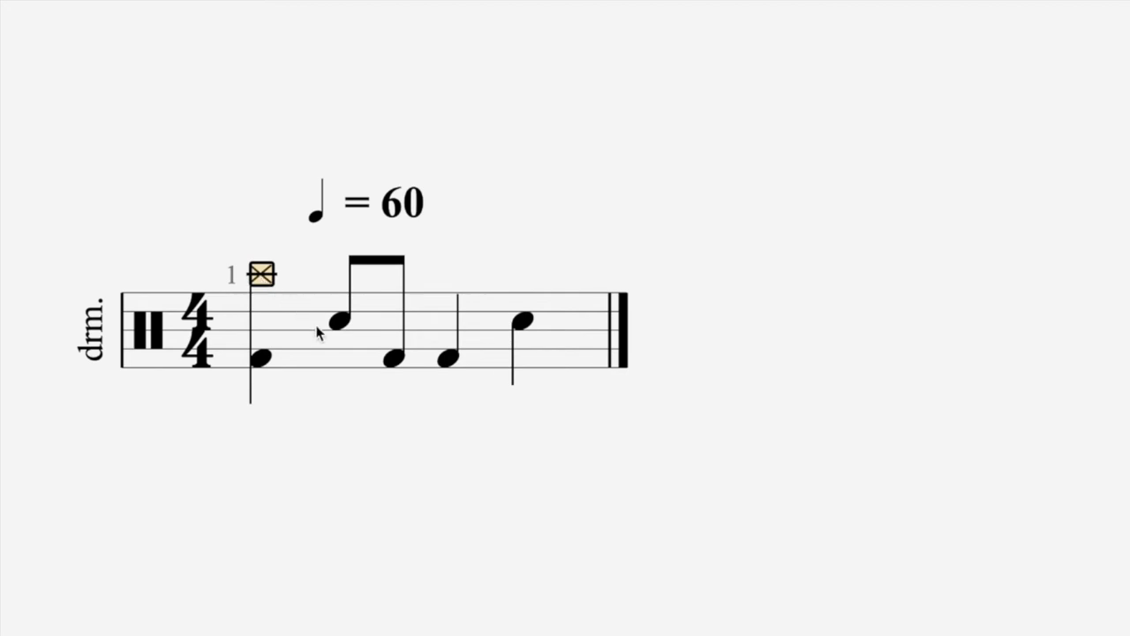
mouse_move(346, 328)
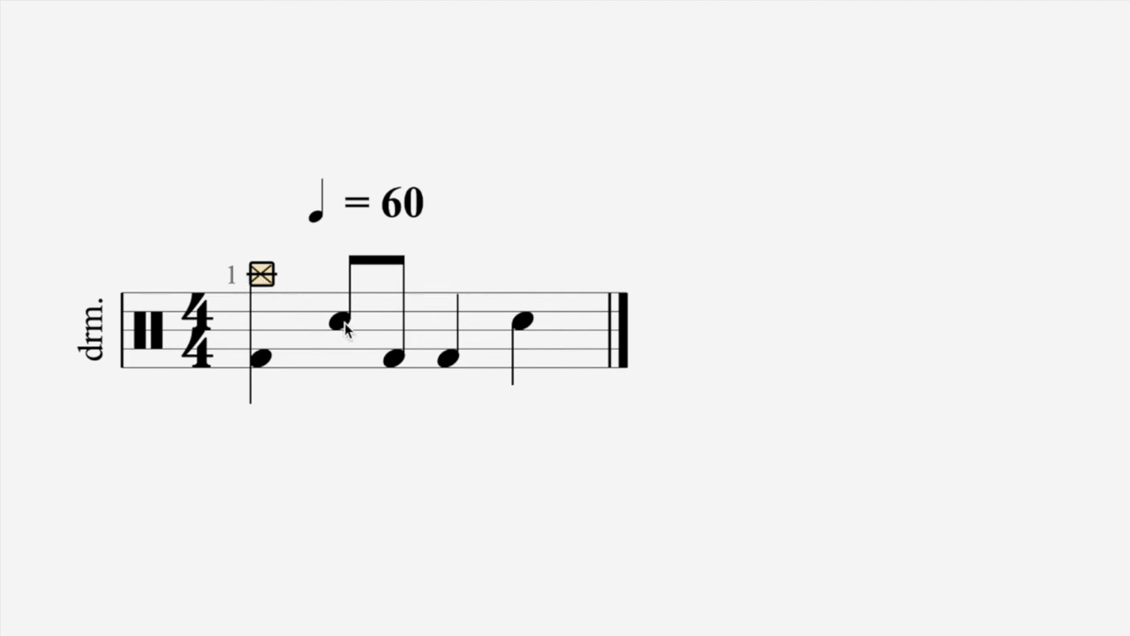
click(392, 357)
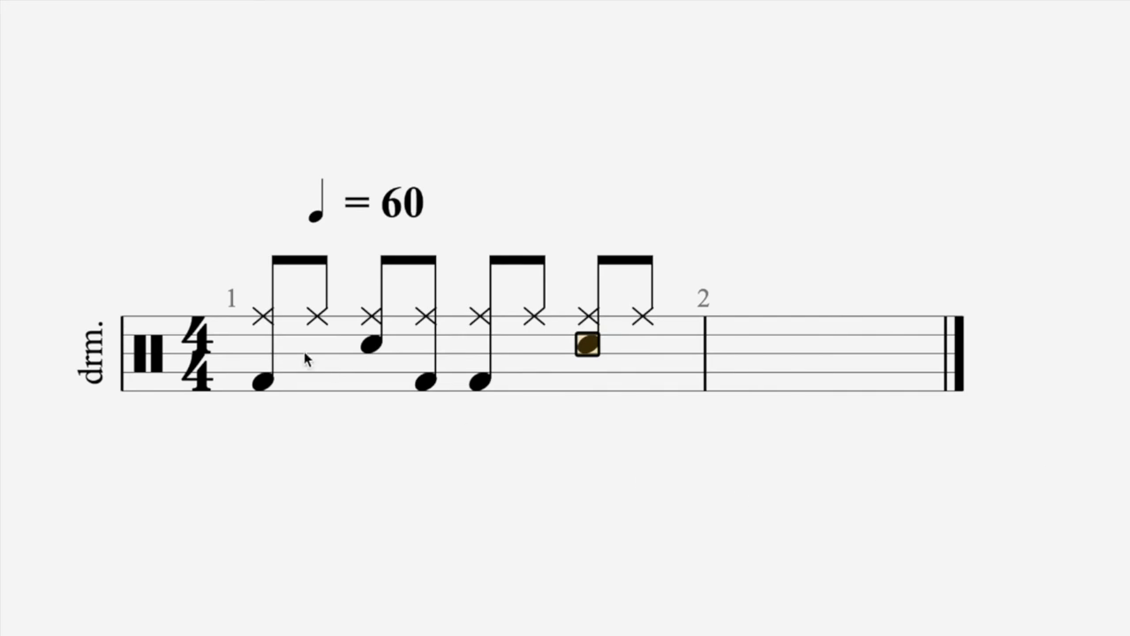
mouse_move(673, 316)
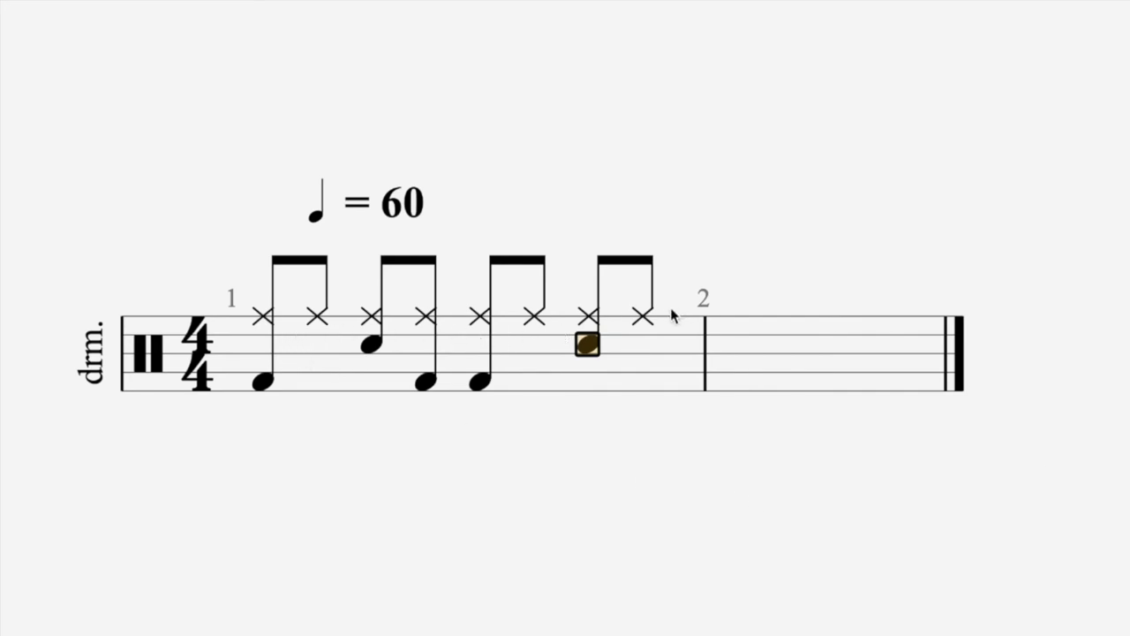
mouse_move(369, 360)
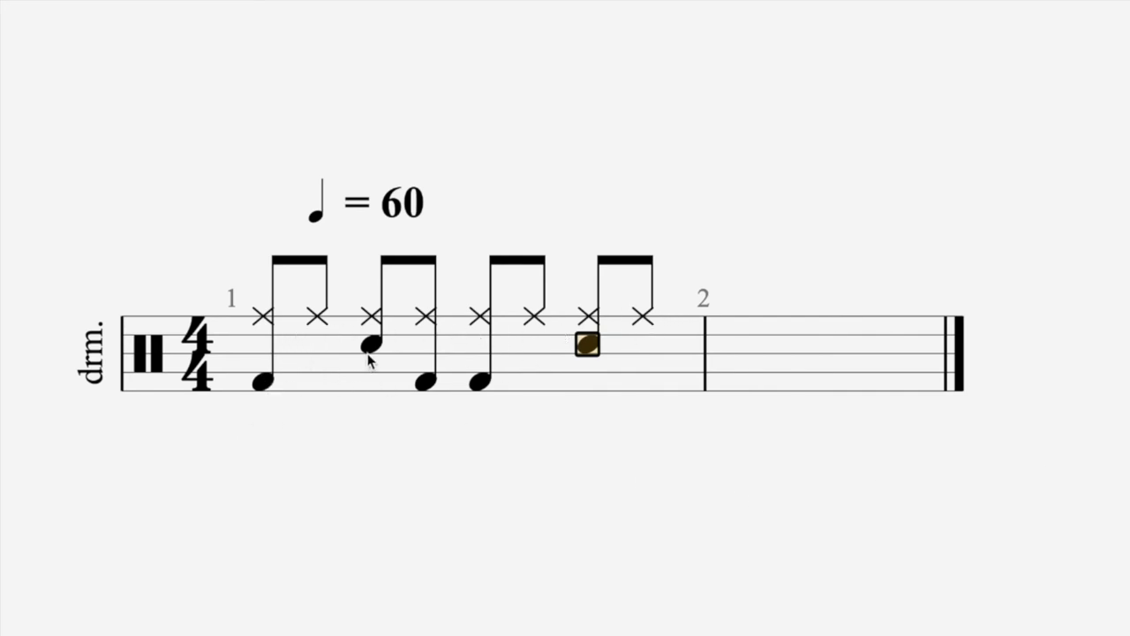
mouse_move(565, 362)
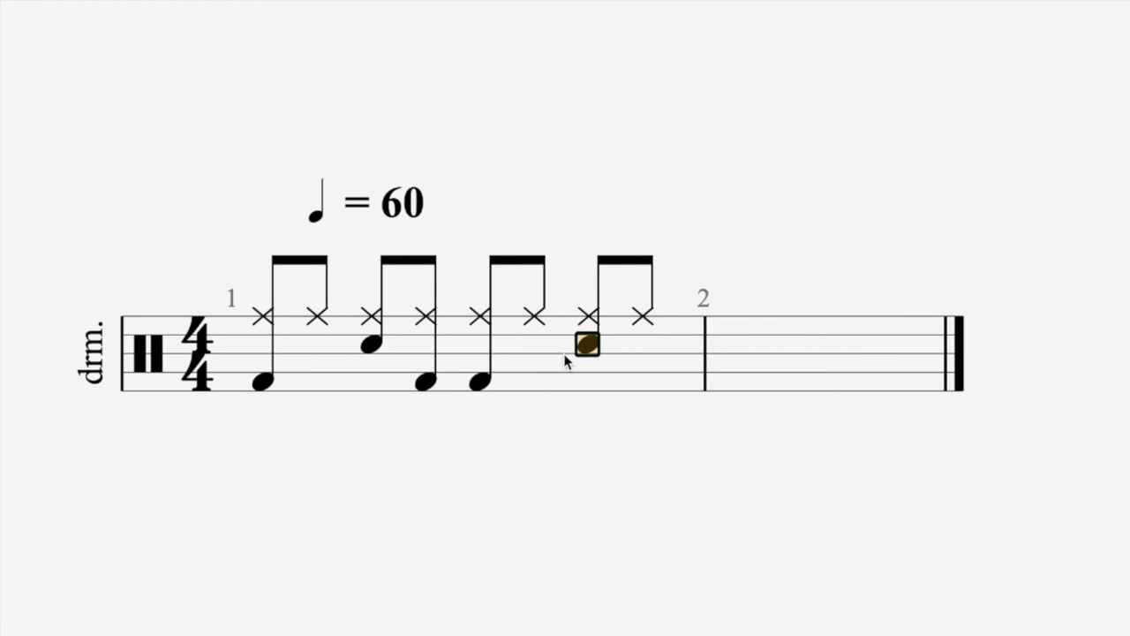
mouse_move(286, 334)
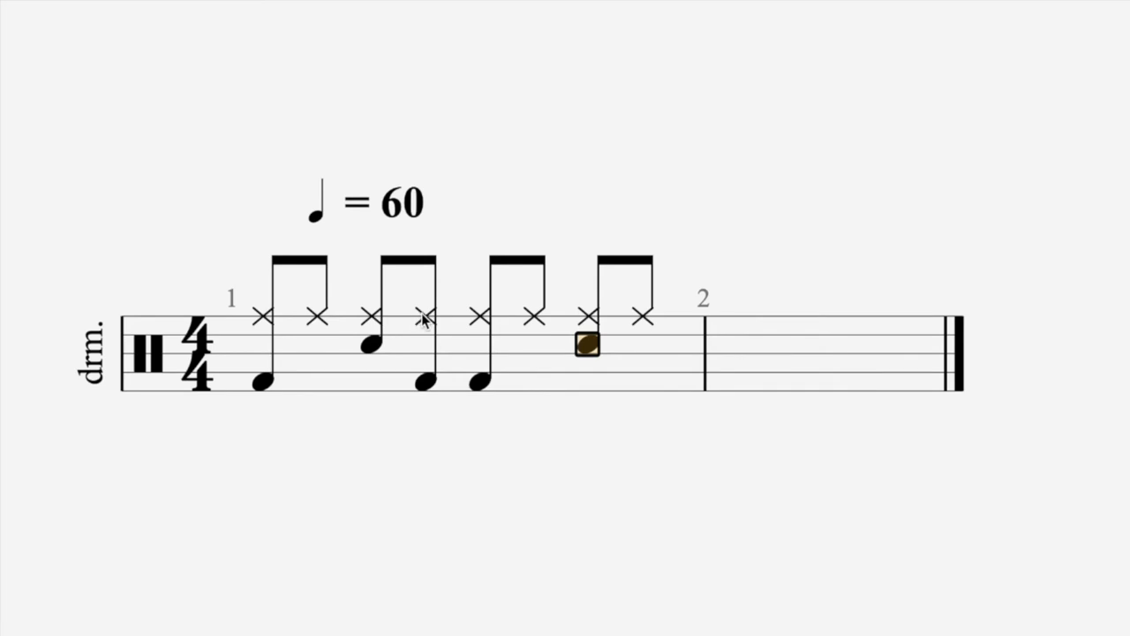
mouse_move(291, 302)
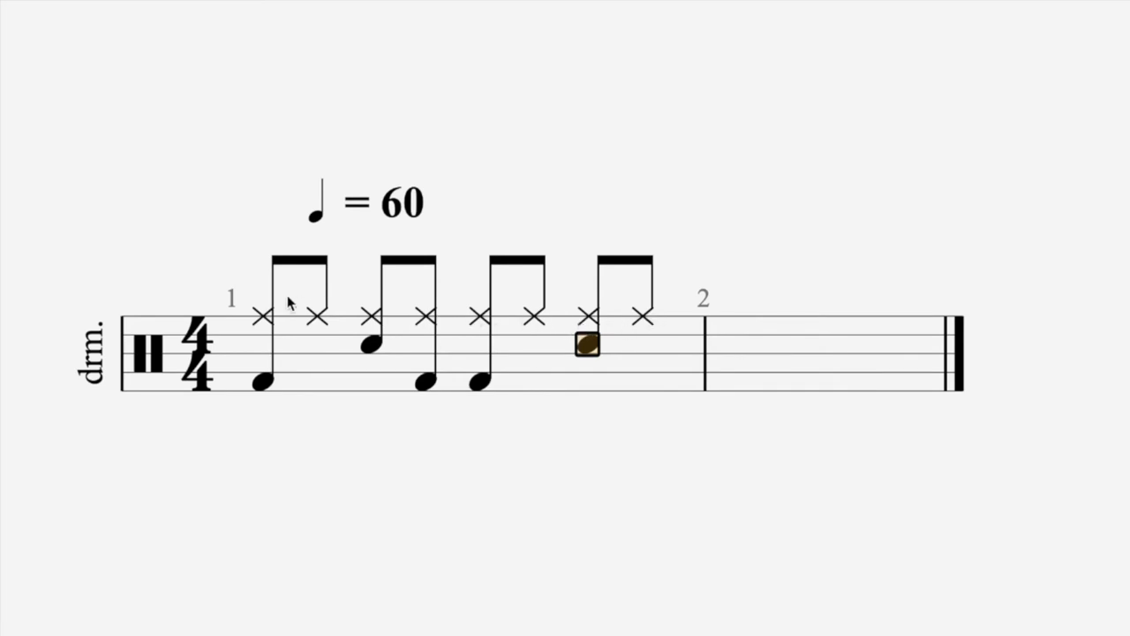
mouse_move(643, 325)
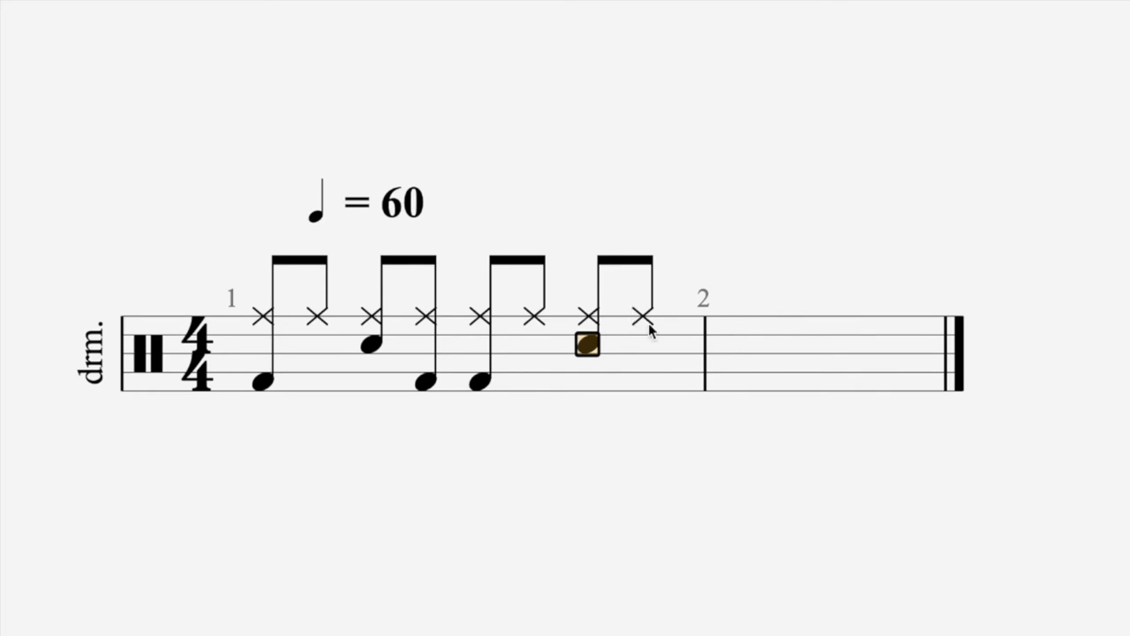
mouse_move(410, 332)
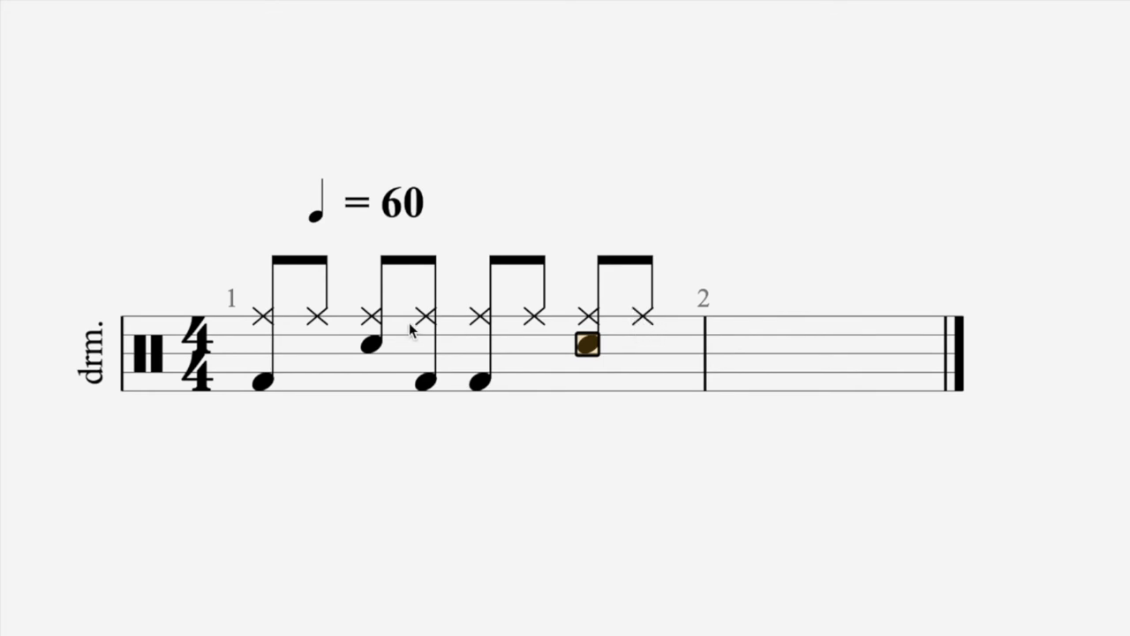
mouse_move(634, 337)
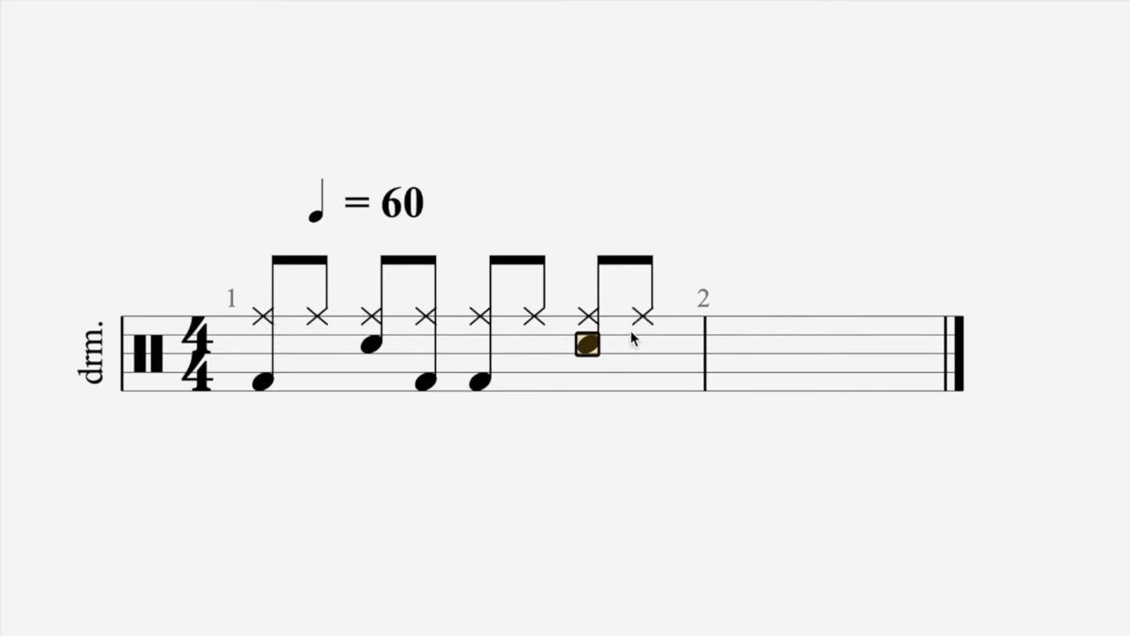
mouse_move(301, 318)
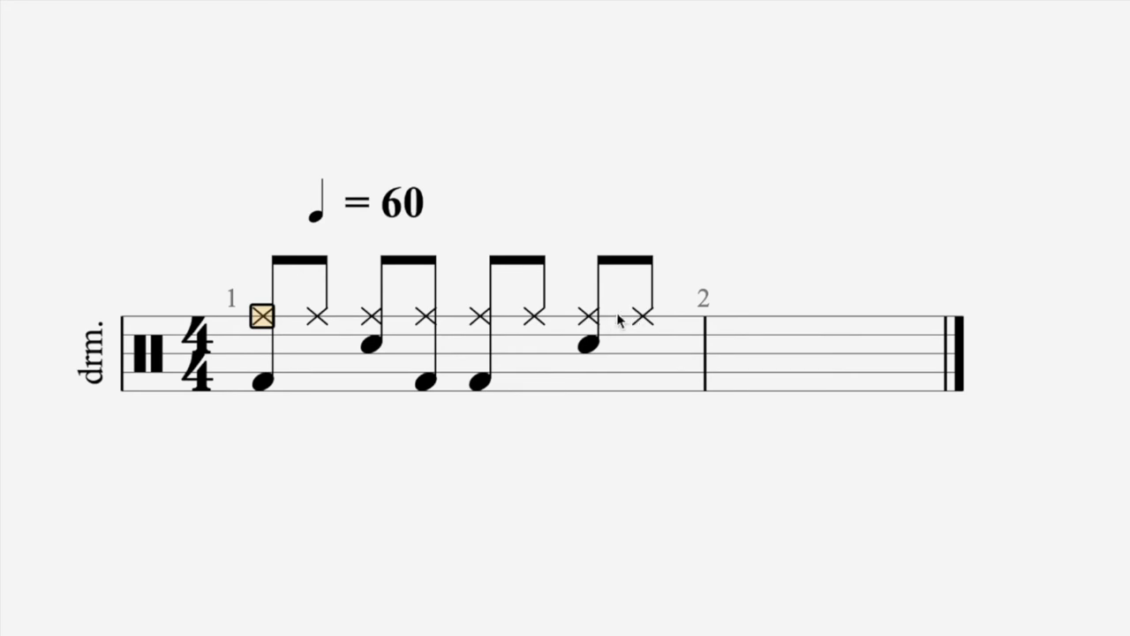
mouse_move(361, 327)
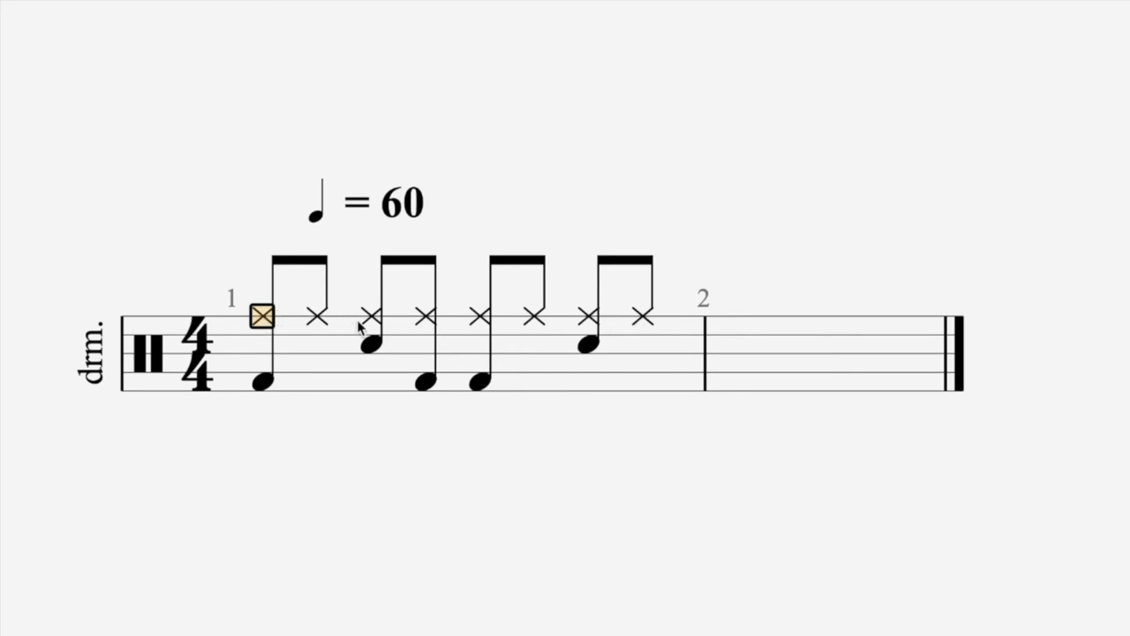
mouse_move(609, 403)
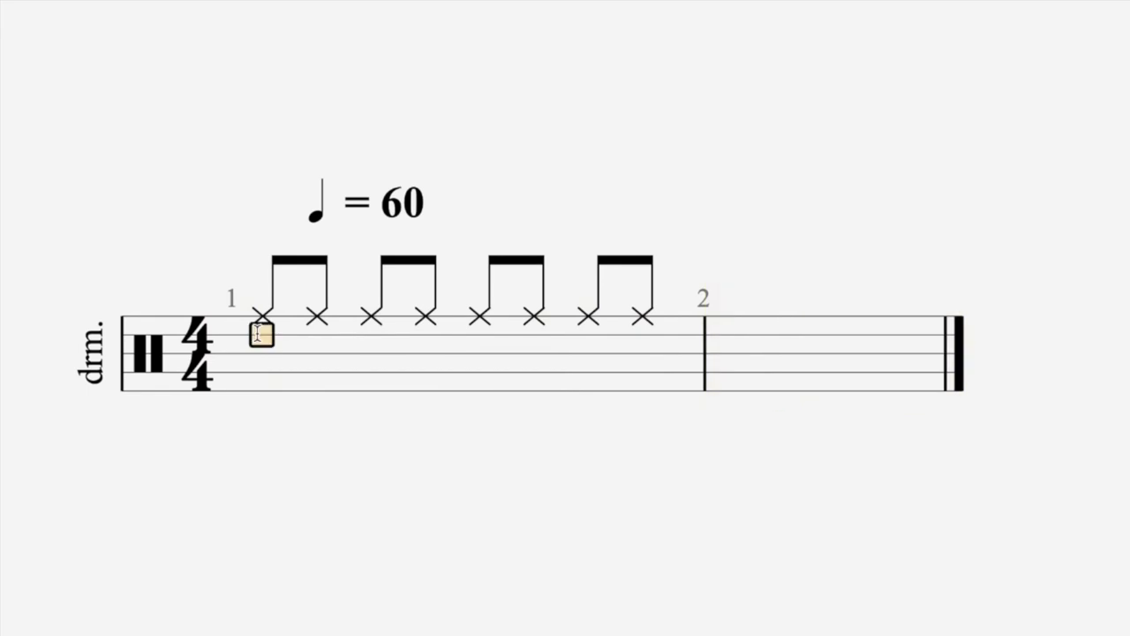
Enter Acoustic Bass Drum eighth notes on beat 1, the and of 2, and beat 3.
click(261, 333)
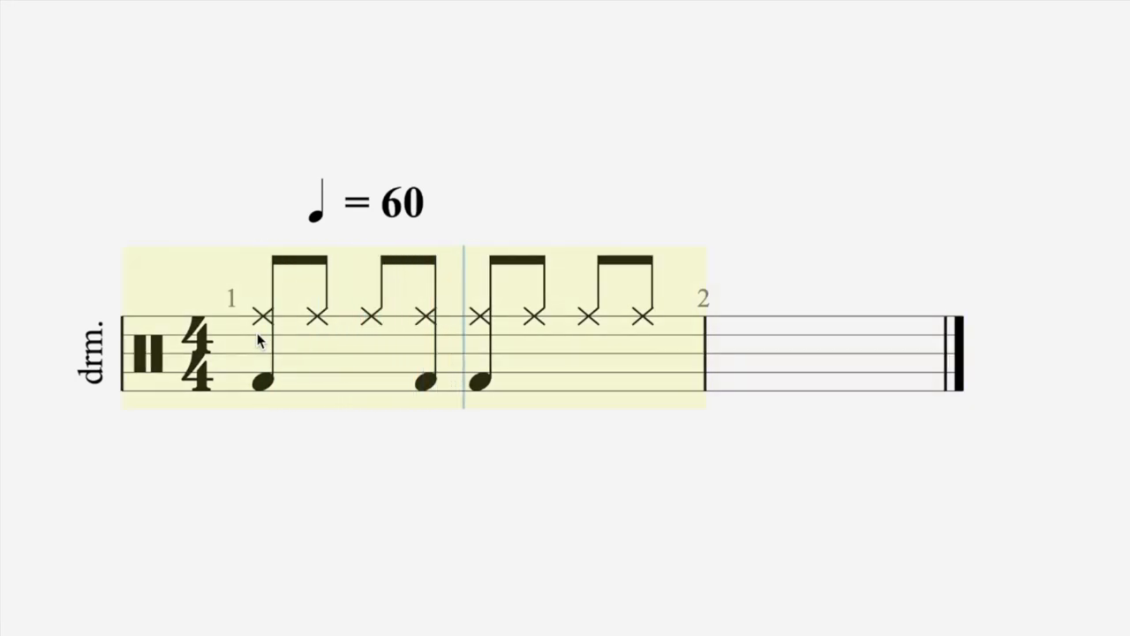
Enter Acoustic Snare notes on beats 2 and 4, then select the whole first bar.
click(261, 333)
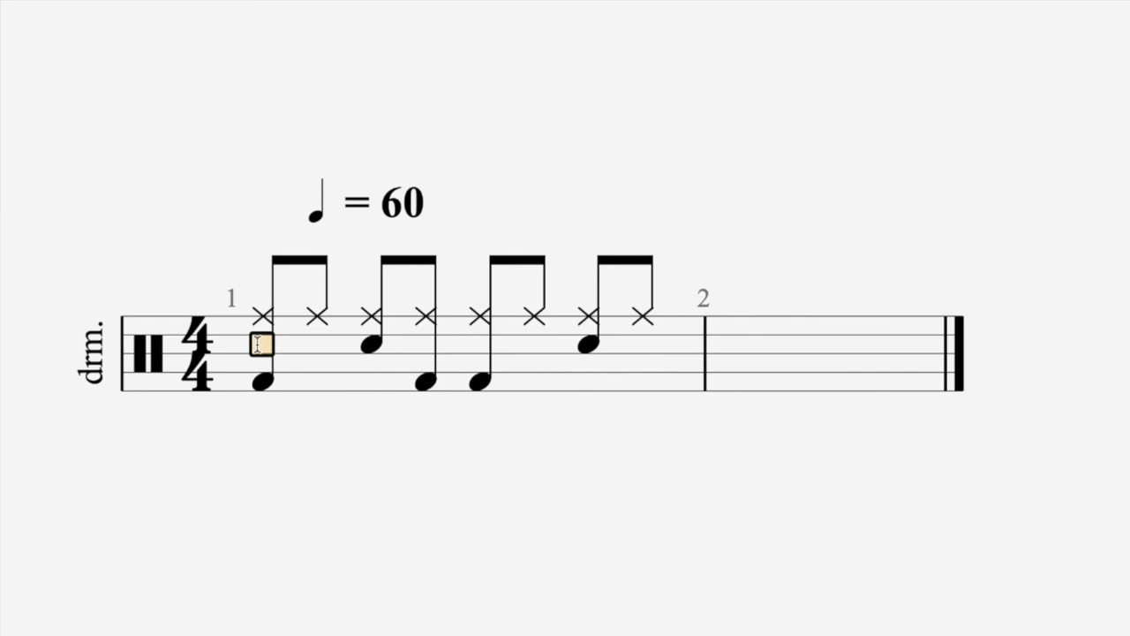
click(261, 345)
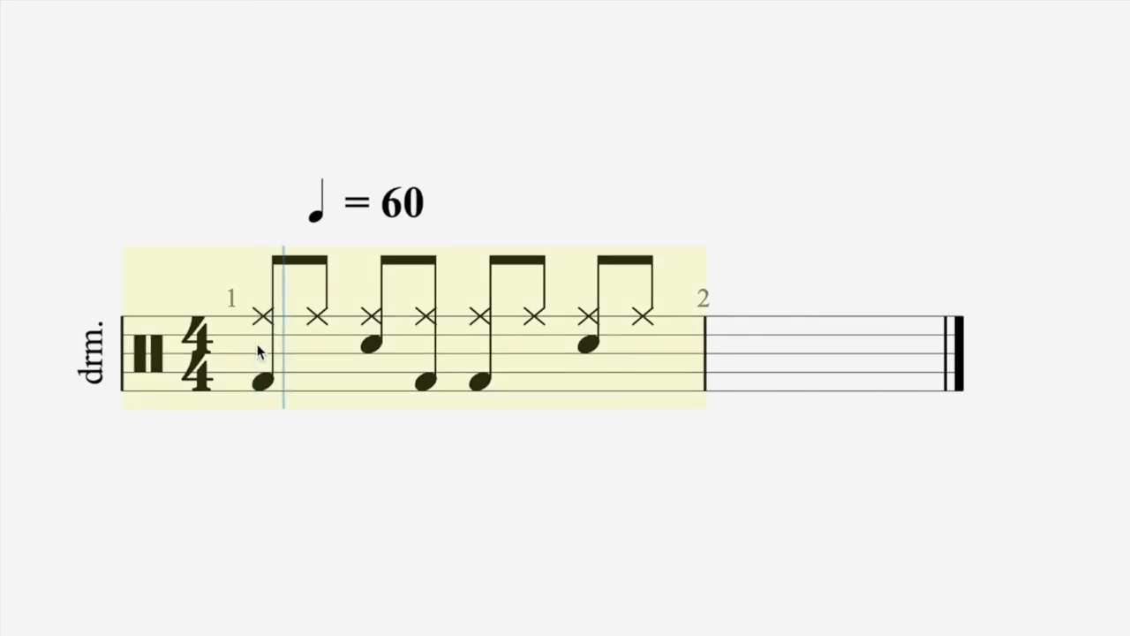